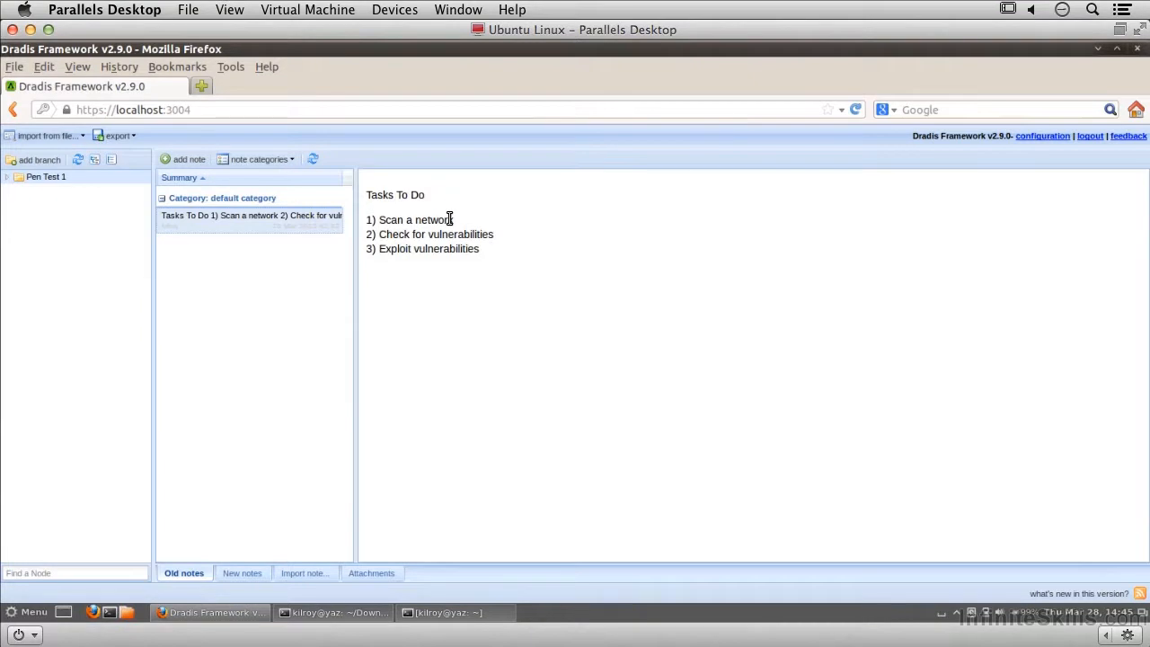
{"action": "mouse_move", "coordinate": [282, 329]}
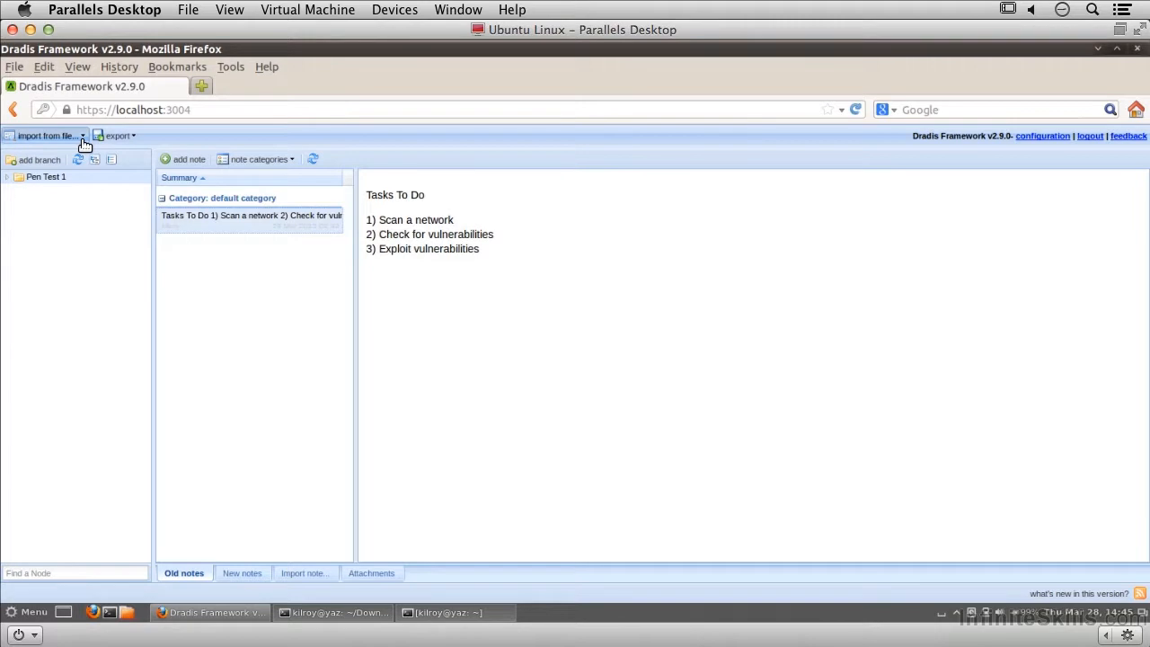
Reveal the import-from-file choices: new real-time importer or old importer.
{"action": "left_click", "coordinate": [50, 137]}
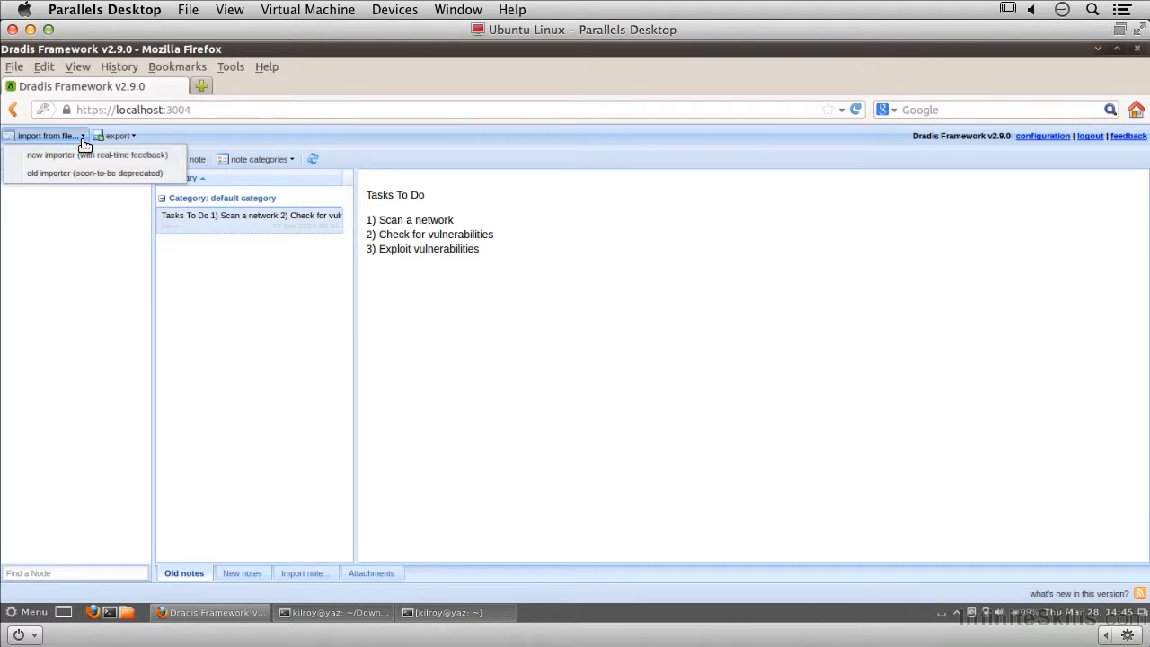
{"action": "mouse_move", "coordinate": [93, 155]}
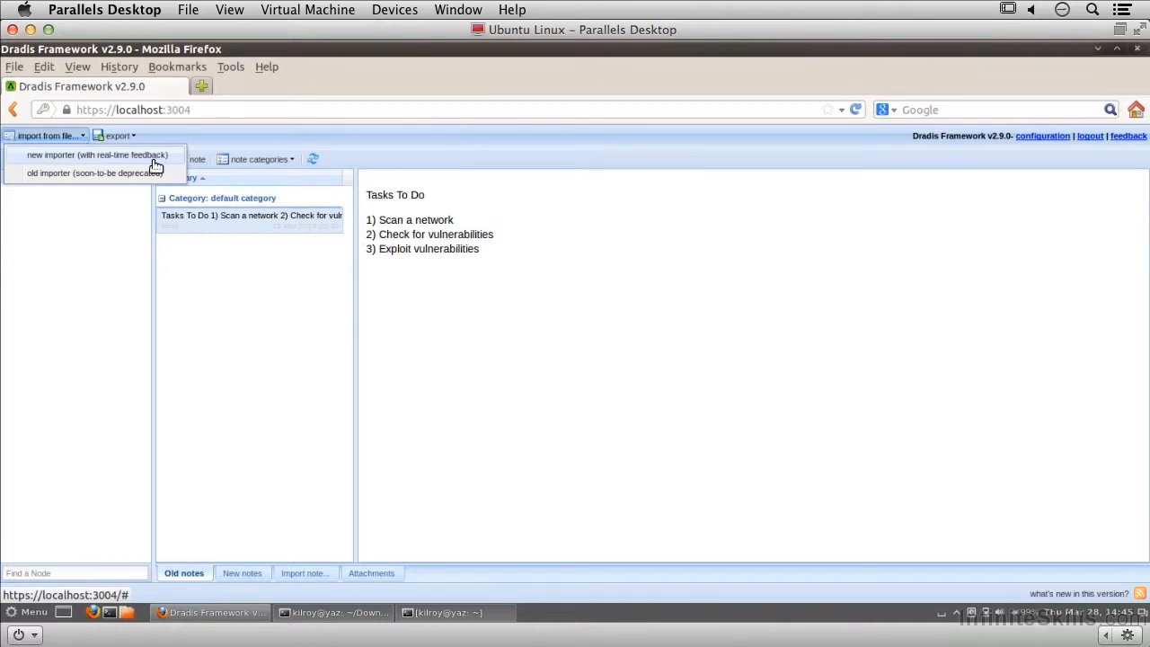
Choose the new real-time importer and read the server log showing the upload page request.
{"action": "left_click", "coordinate": [97, 155]}
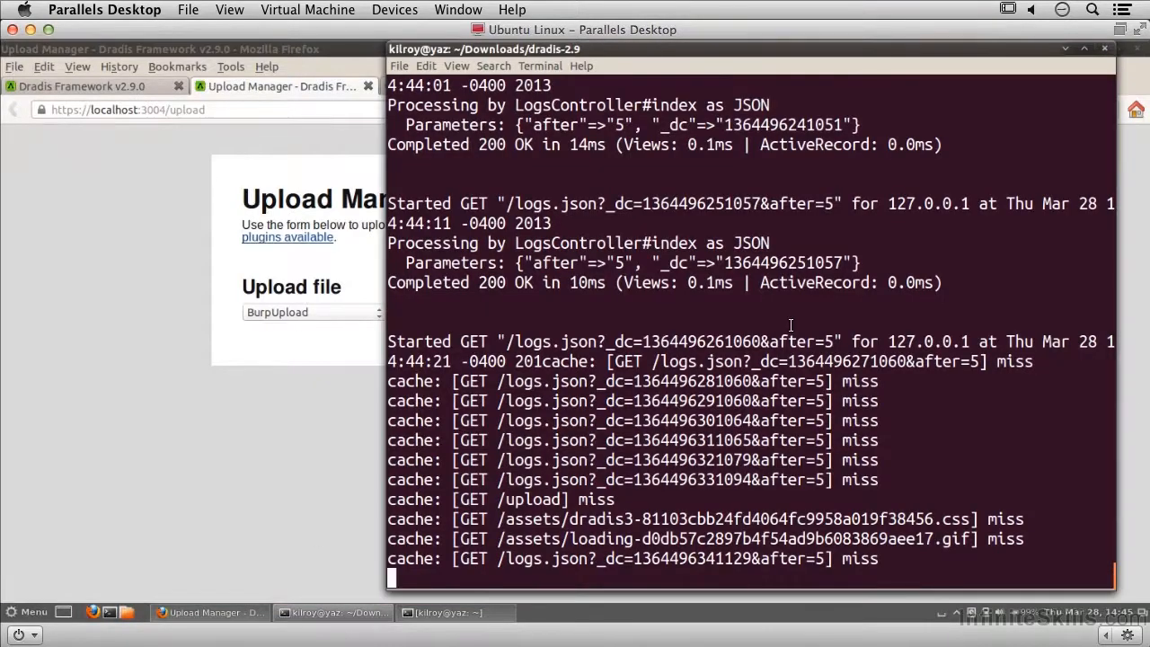
{"action": "mouse_move", "coordinate": [758, 283]}
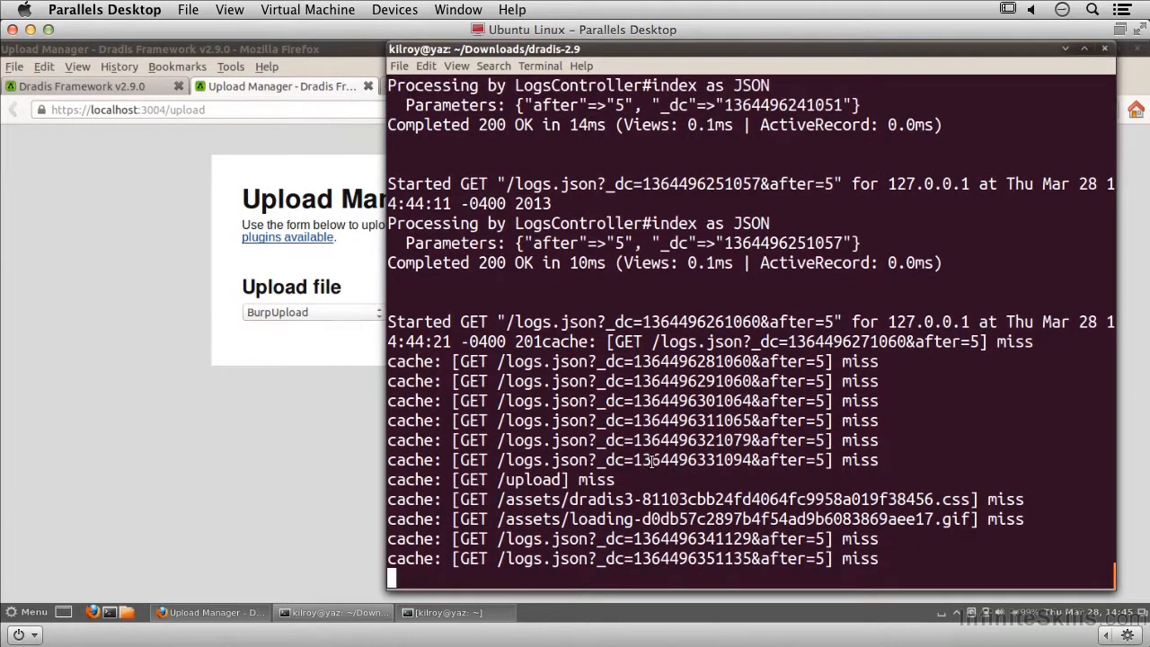
{"action": "mouse_move", "coordinate": [618, 417]}
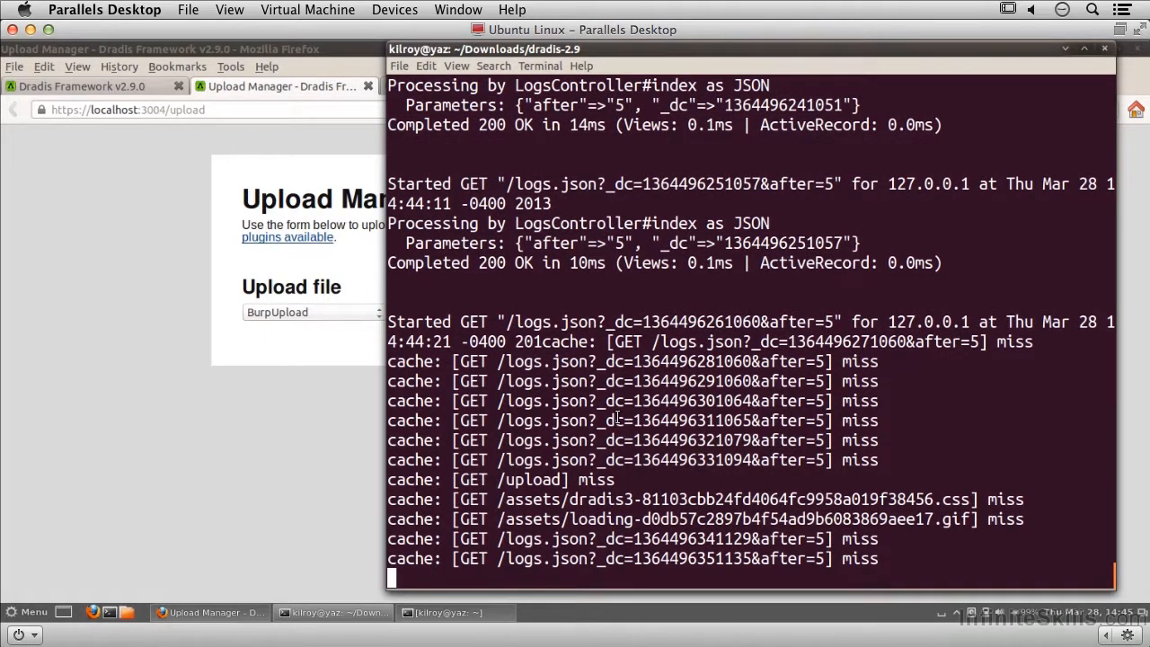
{"action": "scroll", "scroll_direction": "down", "scroll_amount": 3}
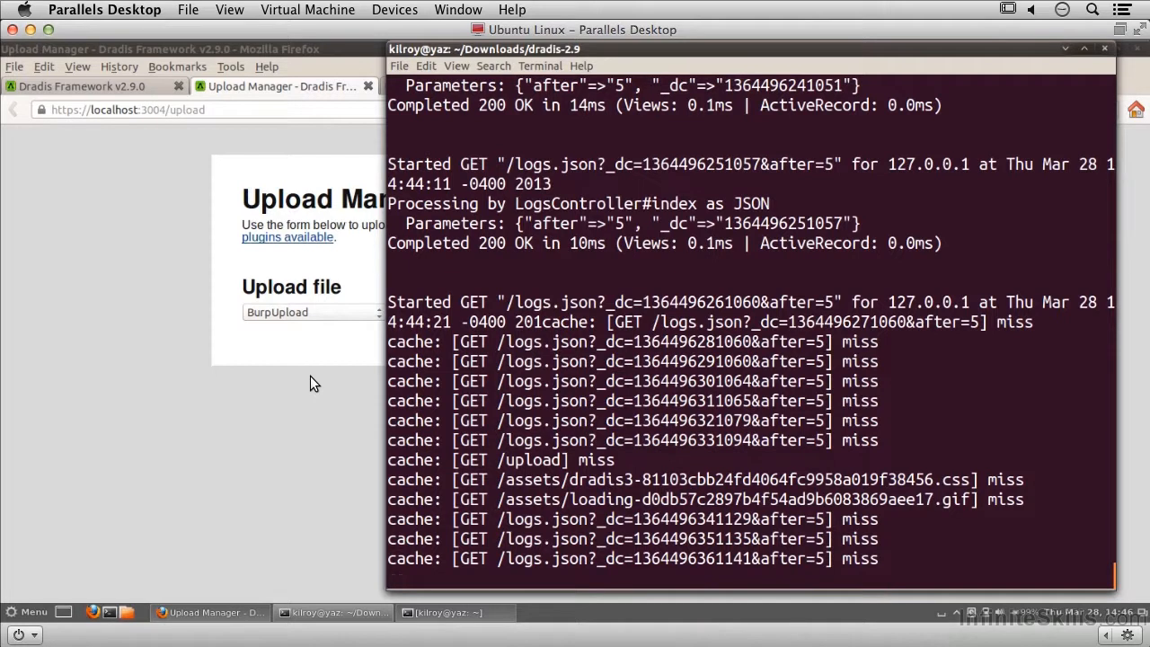
{"action": "mouse_move", "coordinate": [327, 383]}
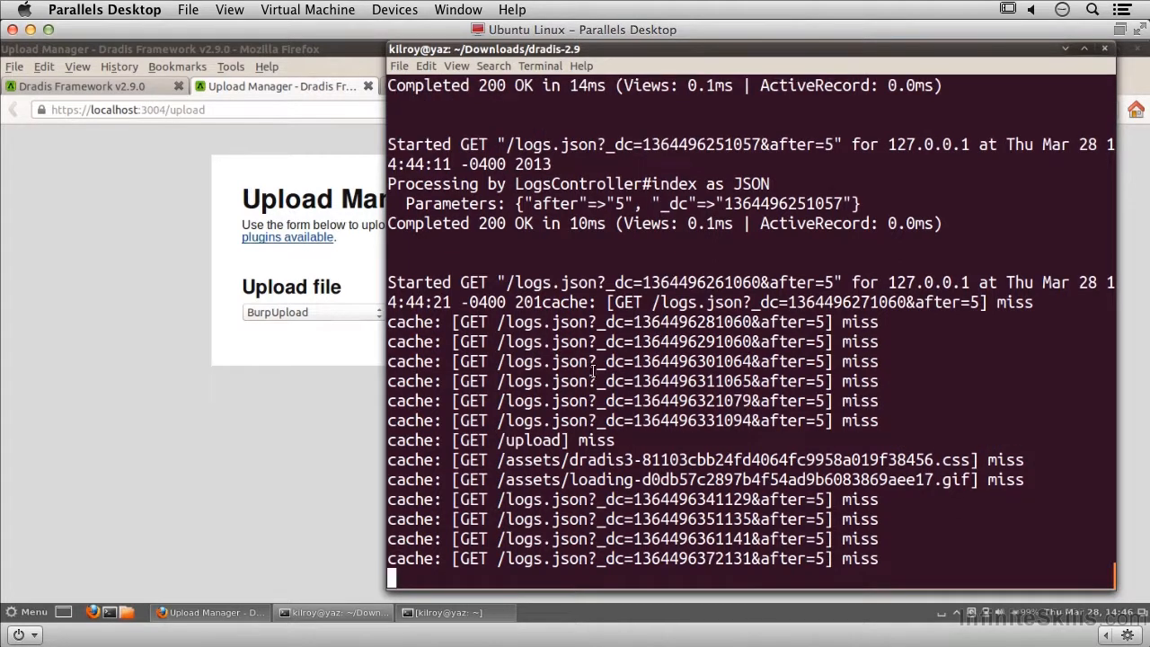
{"action": "mouse_move", "coordinate": [294, 467]}
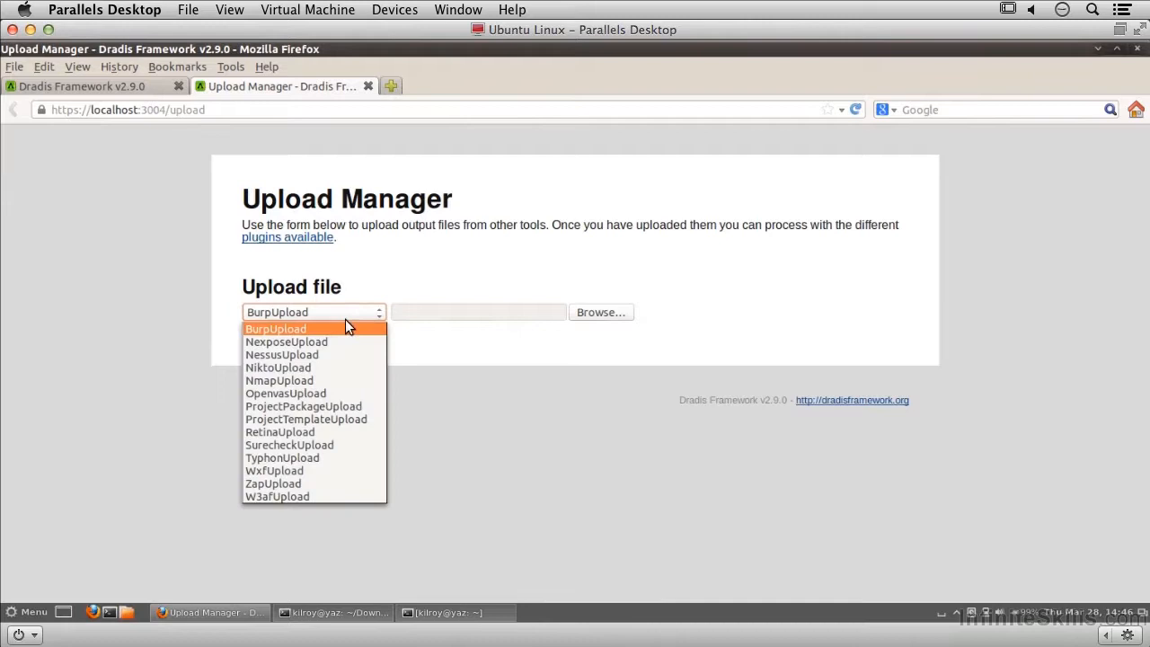
Upload nr-new.nessus from the home folder as a NessusUpload, queued as background job 1.
{"action": "left_click", "coordinate": [280, 353]}
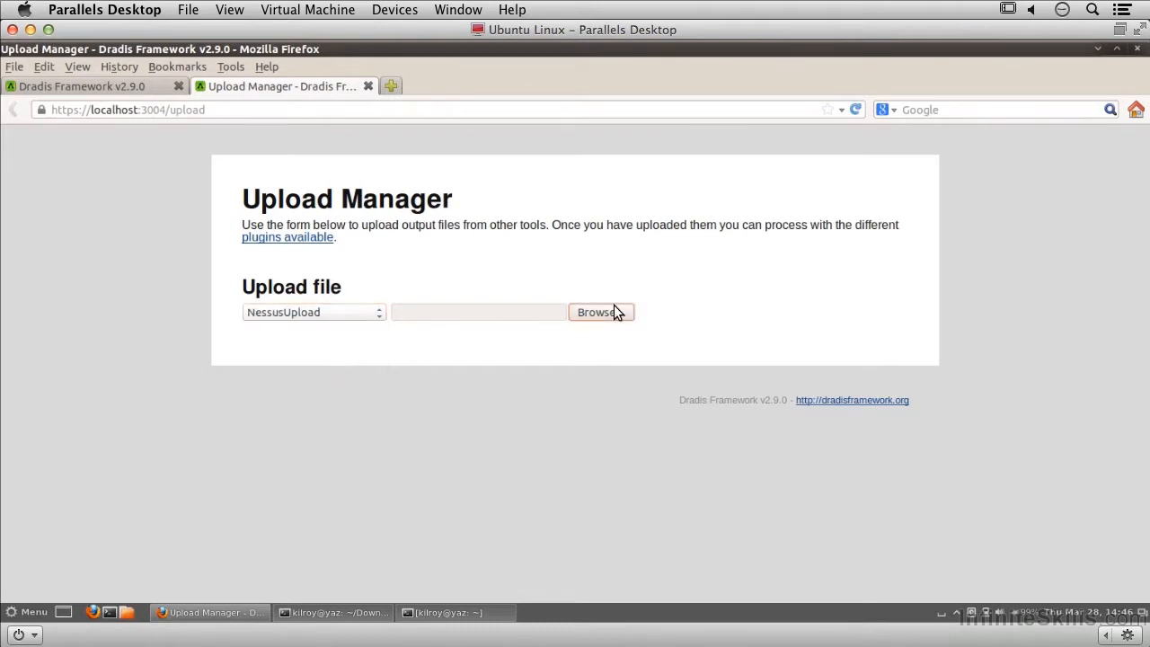
{"action": "left_click", "coordinate": [597, 313]}
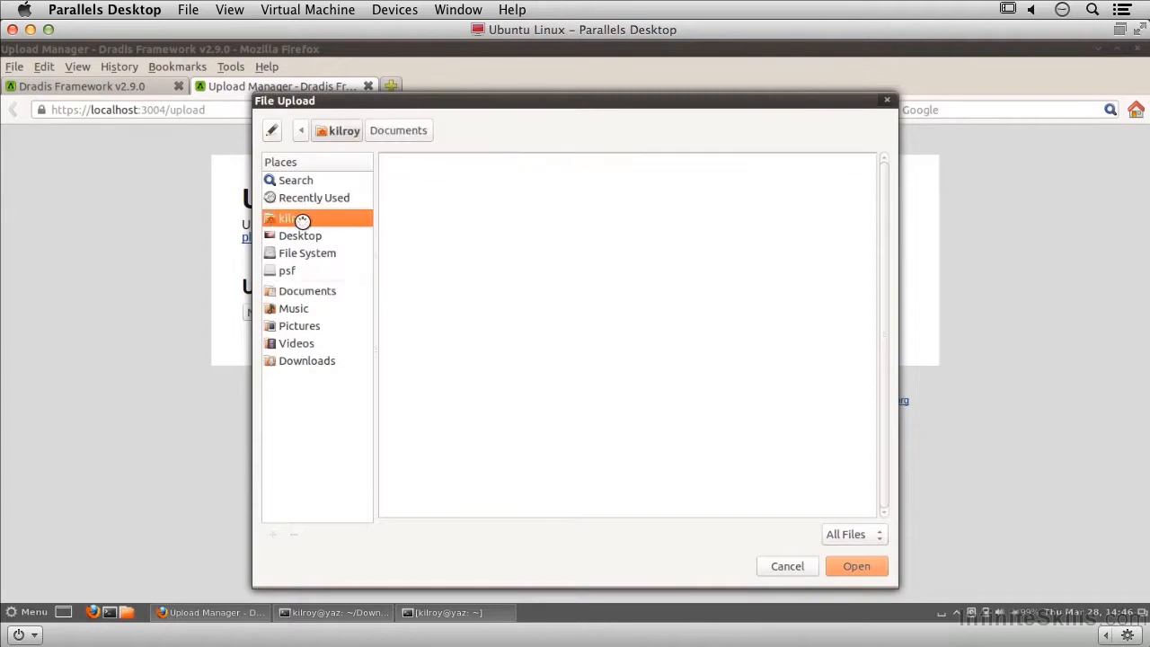
{"action": "left_click", "coordinate": [293, 218]}
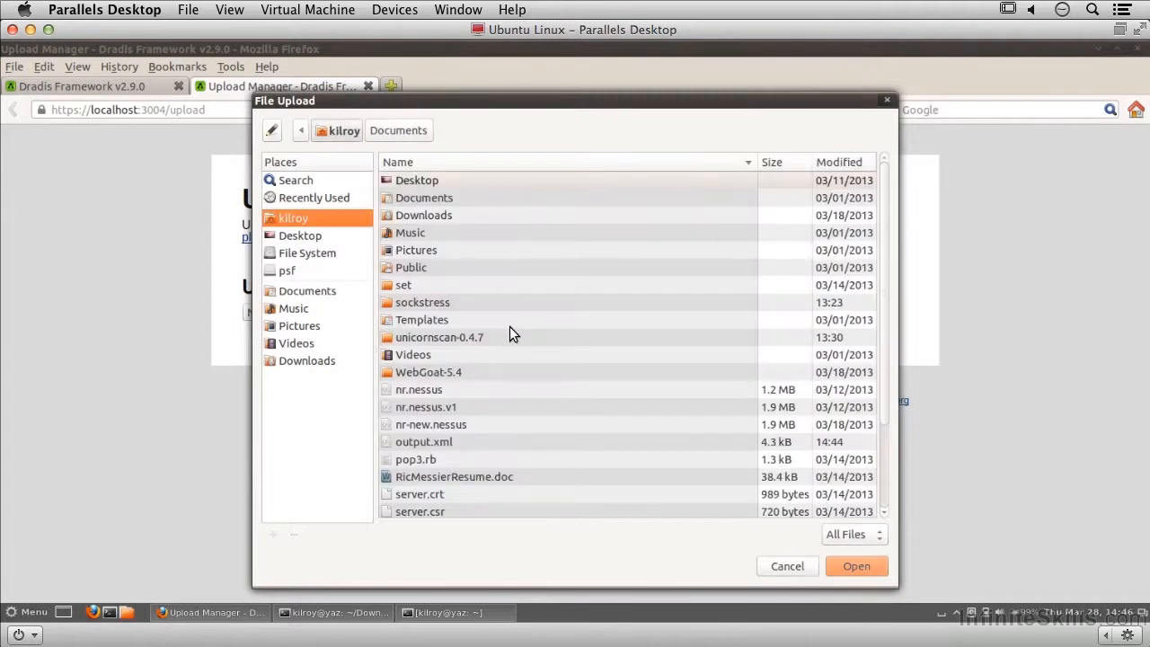
{"action": "mouse_move", "coordinate": [456, 428]}
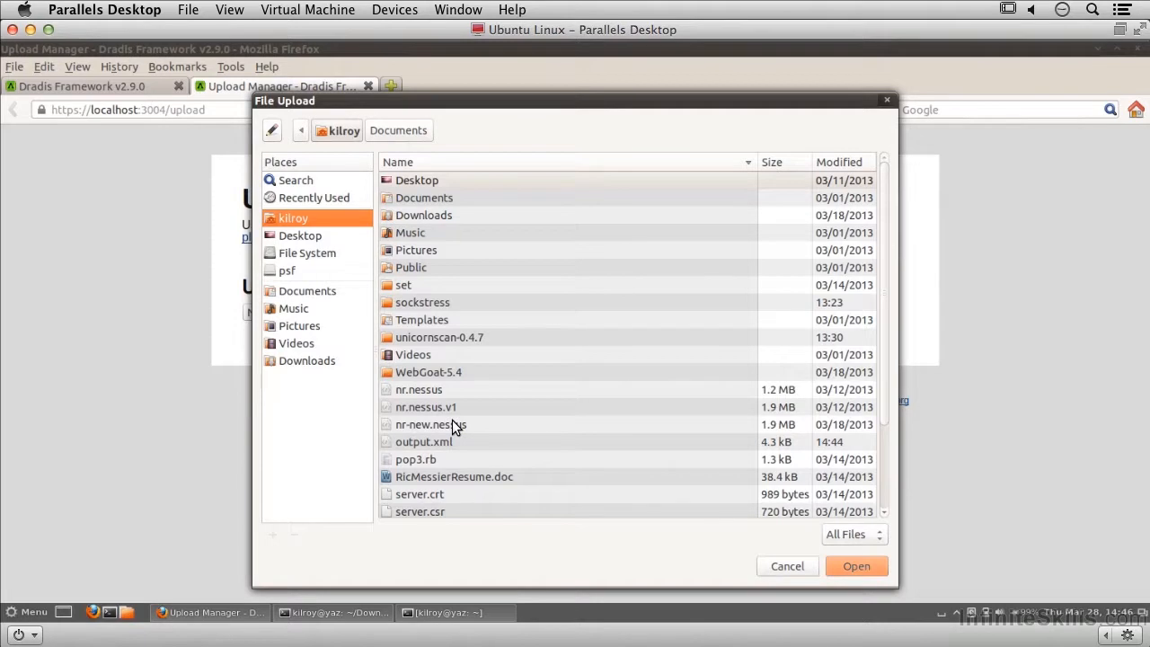
{"action": "left_click", "coordinate": [855, 566]}
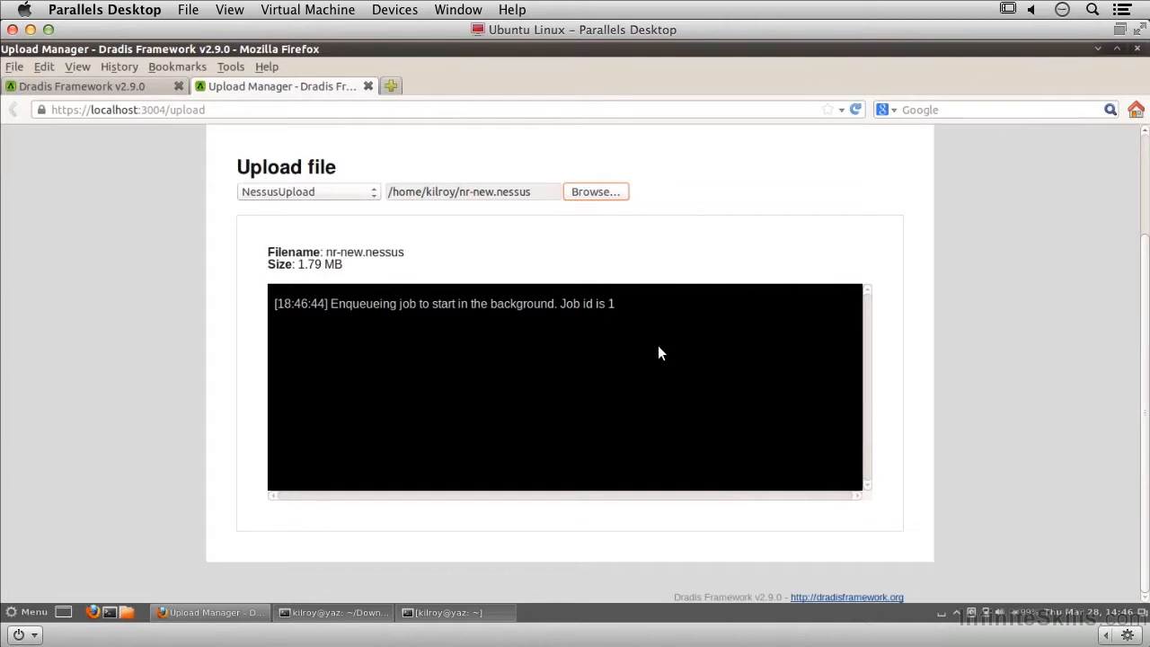
{"action": "mouse_move", "coordinate": [280, 261]}
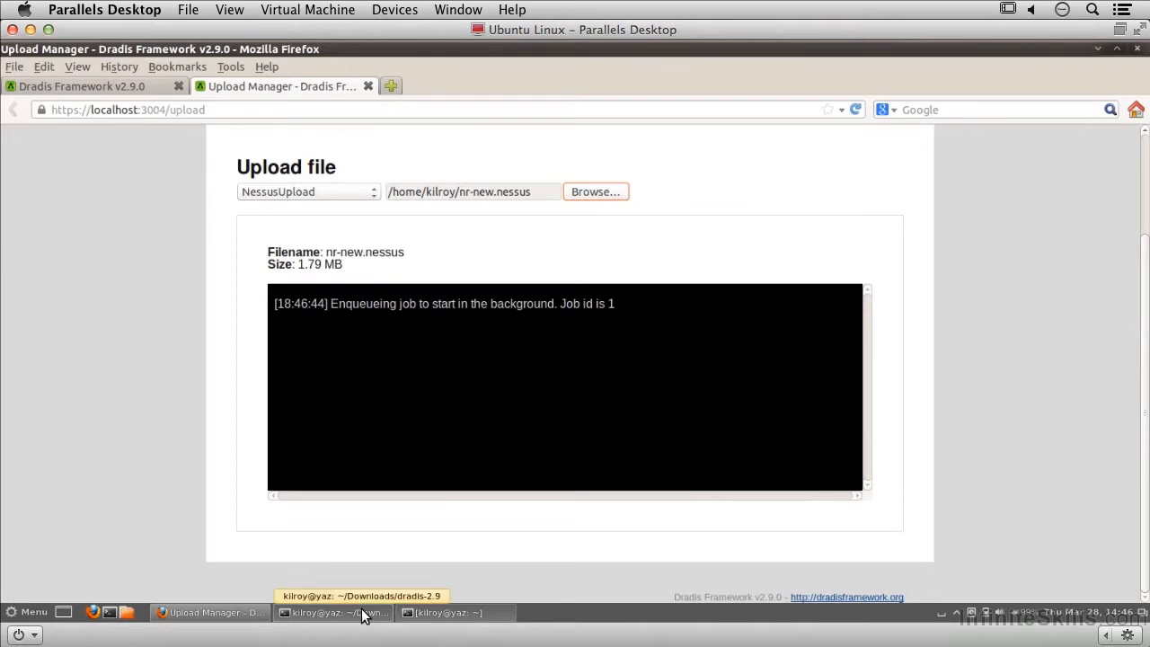
Confirm the server log shows POST /upload/create for nr-new.nessus with NessusUpload.
{"action": "left_click", "coordinate": [333, 610]}
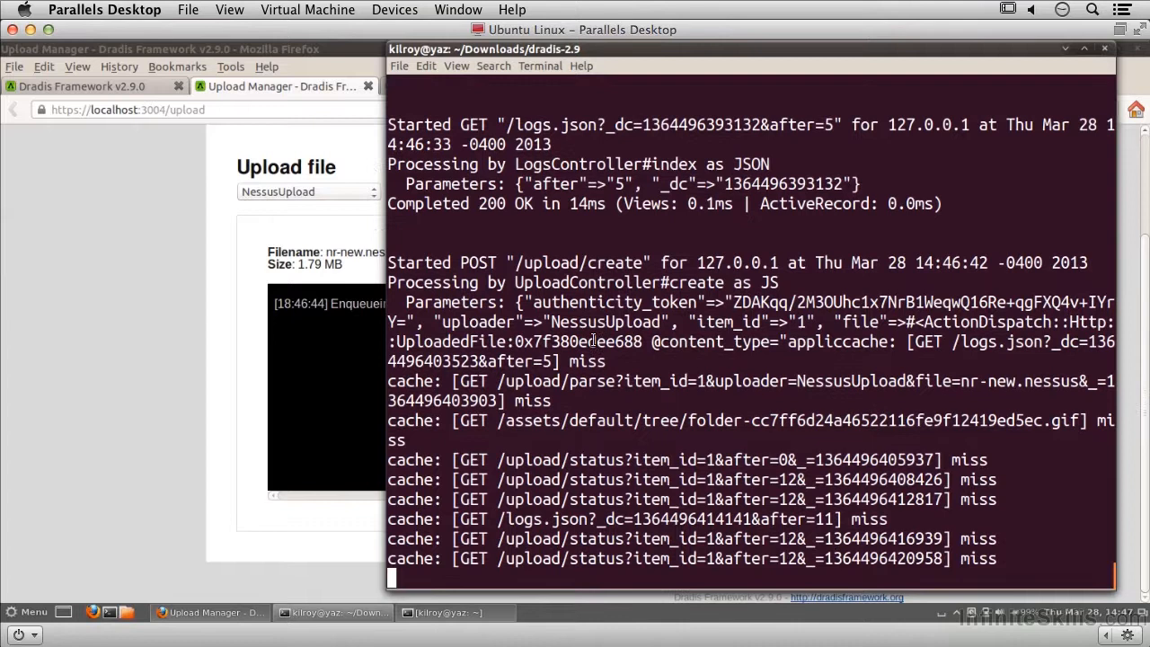
{"action": "scroll", "scroll_direction": "down", "scroll_amount": 3}
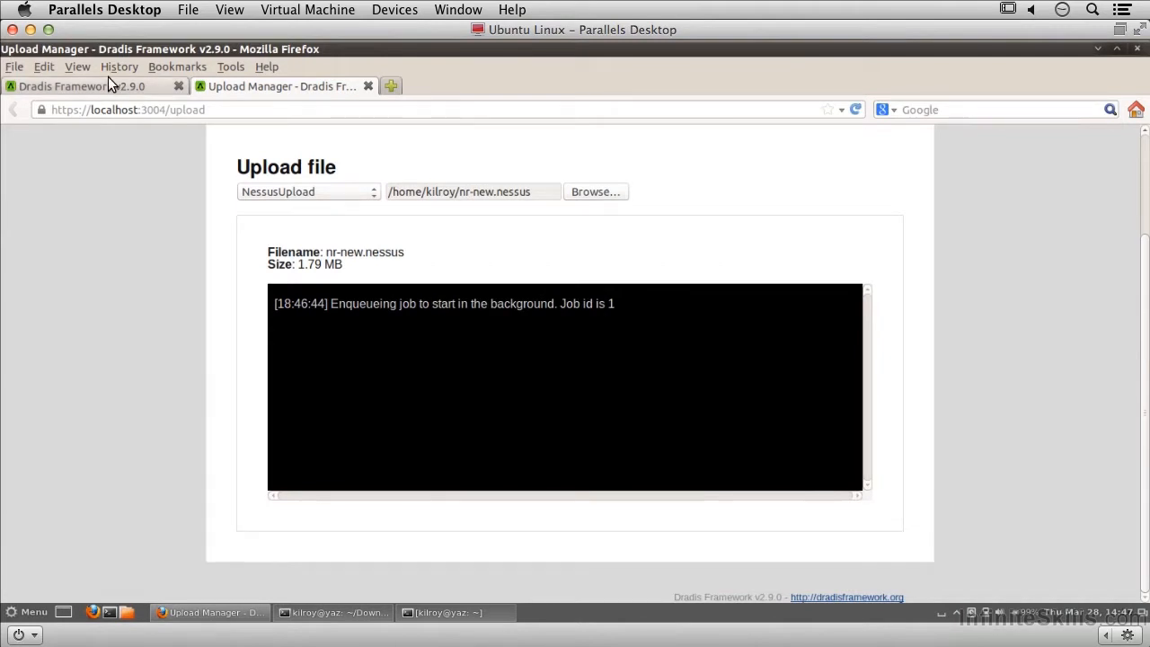
Return to the project tree and check the Pen Test 1 node's notes.
{"action": "left_click", "coordinate": [81, 86]}
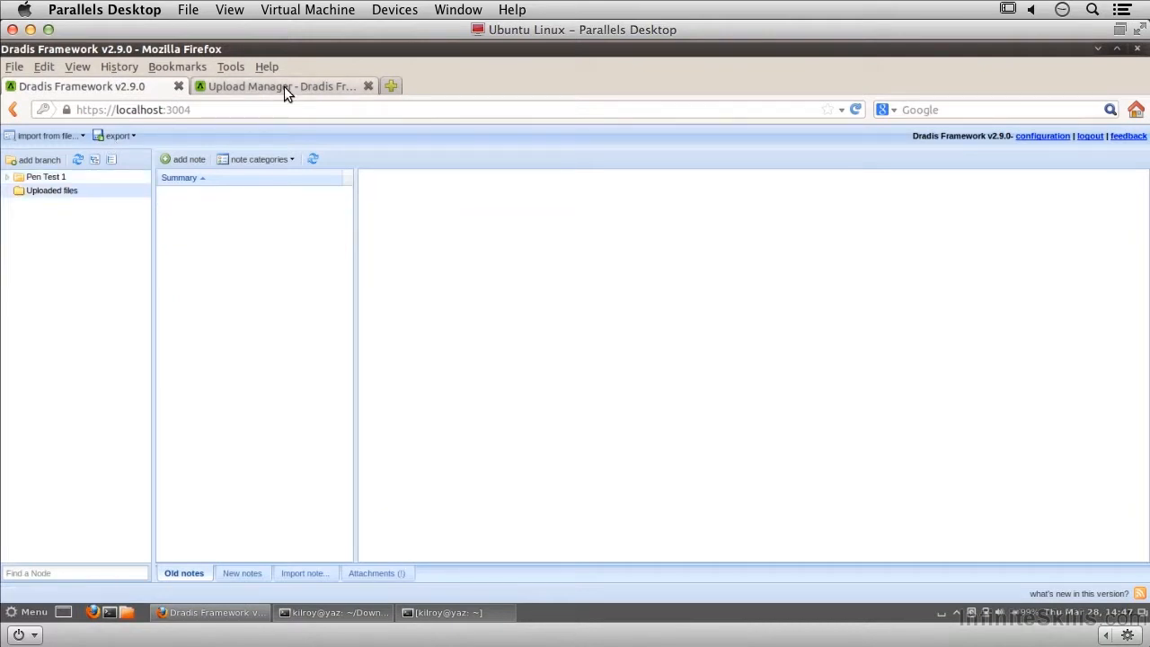
{"action": "mouse_move", "coordinate": [284, 86]}
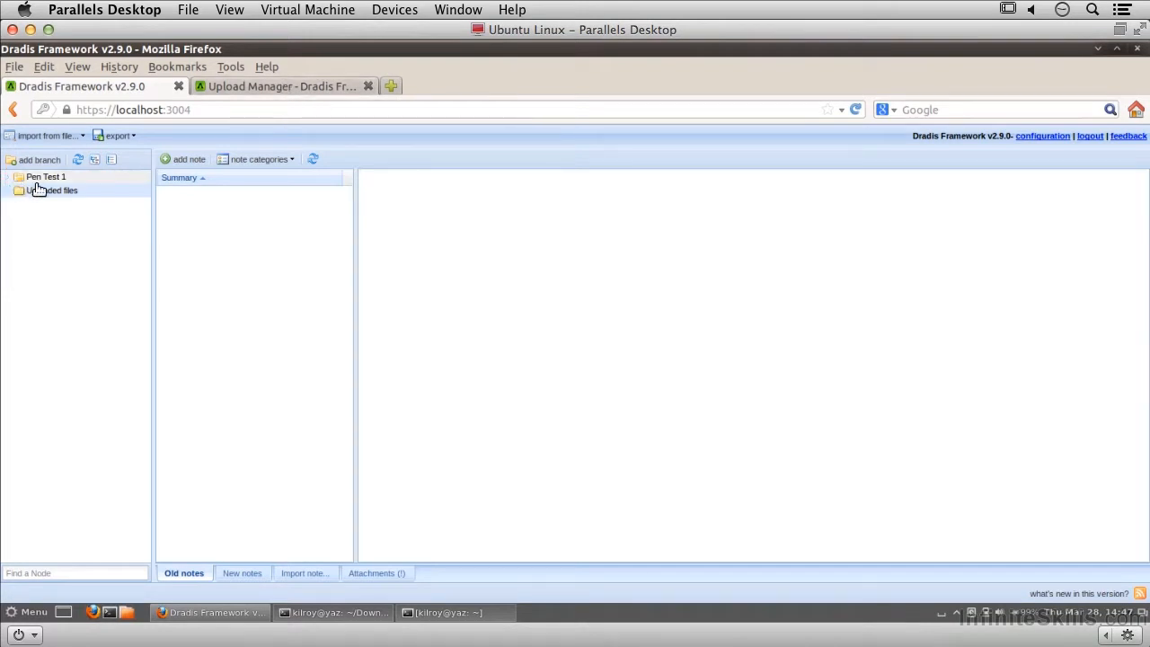
{"action": "left_click", "coordinate": [47, 176]}
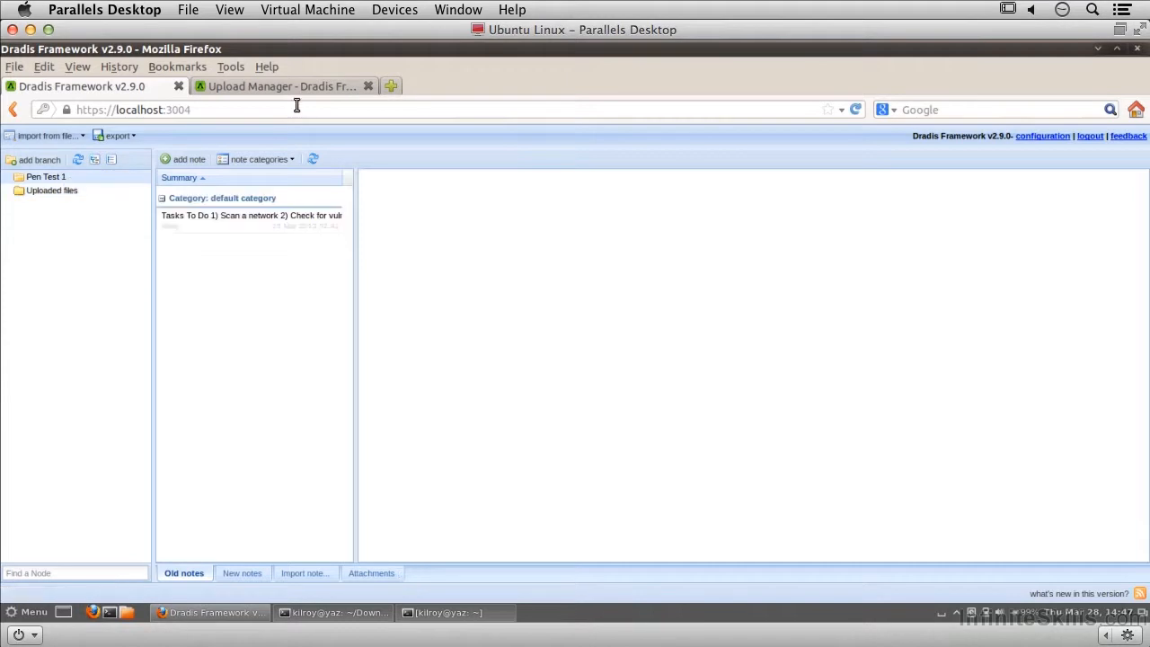
{"action": "left_click", "coordinate": [280, 86]}
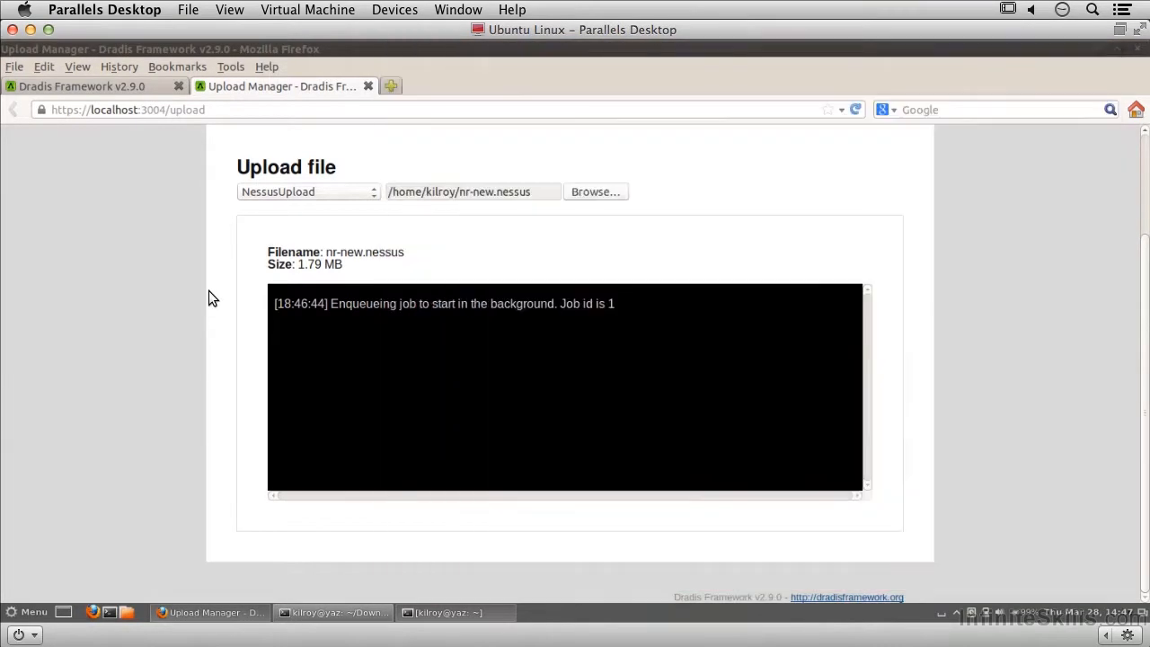
Bring back the node tree, now listing an Uploaded files node.
{"action": "left_click", "coordinate": [81, 86]}
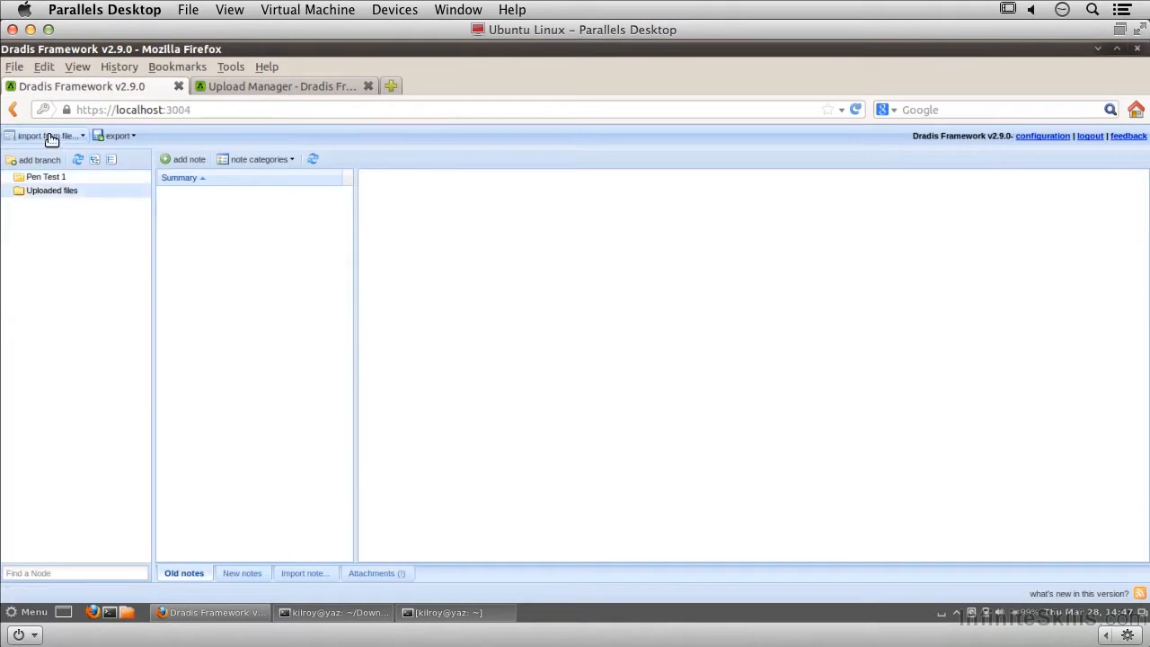
{"action": "mouse_move", "coordinate": [201, 630]}
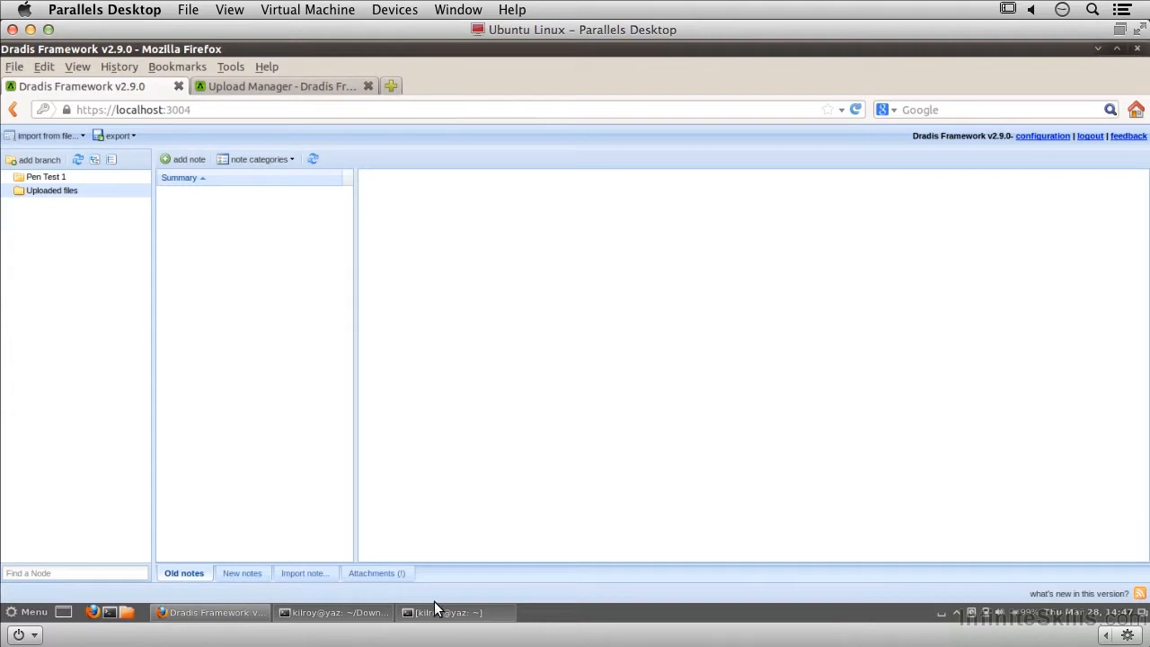
{"action": "left_click", "coordinate": [47, 135]}
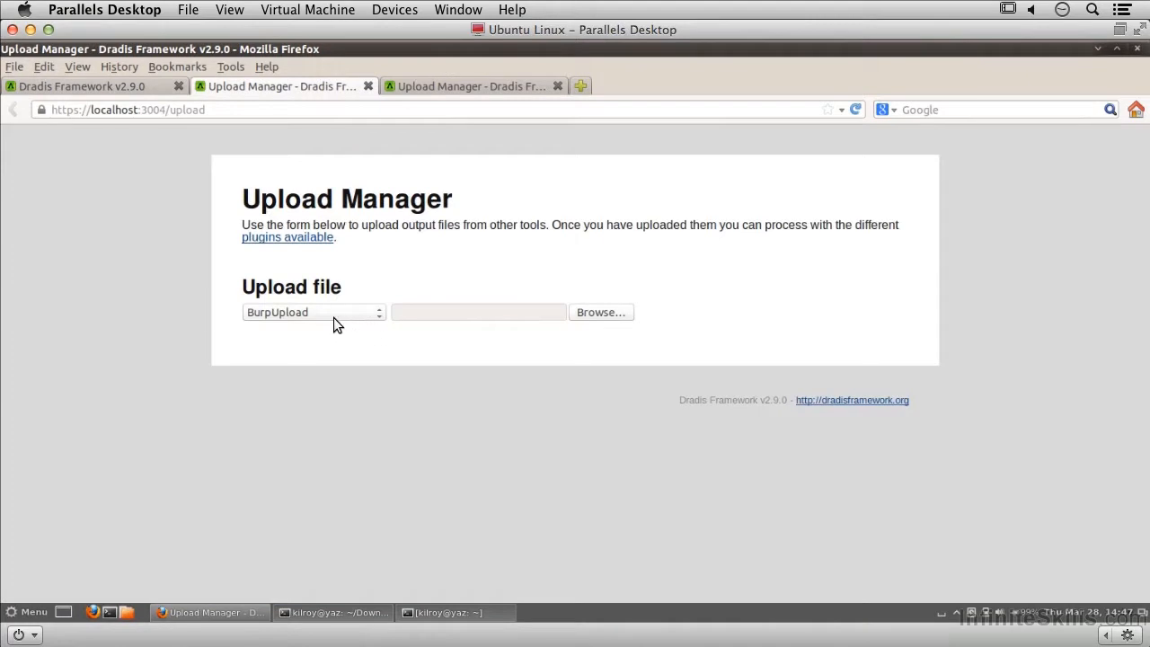
{"action": "left_click", "coordinate": [312, 313]}
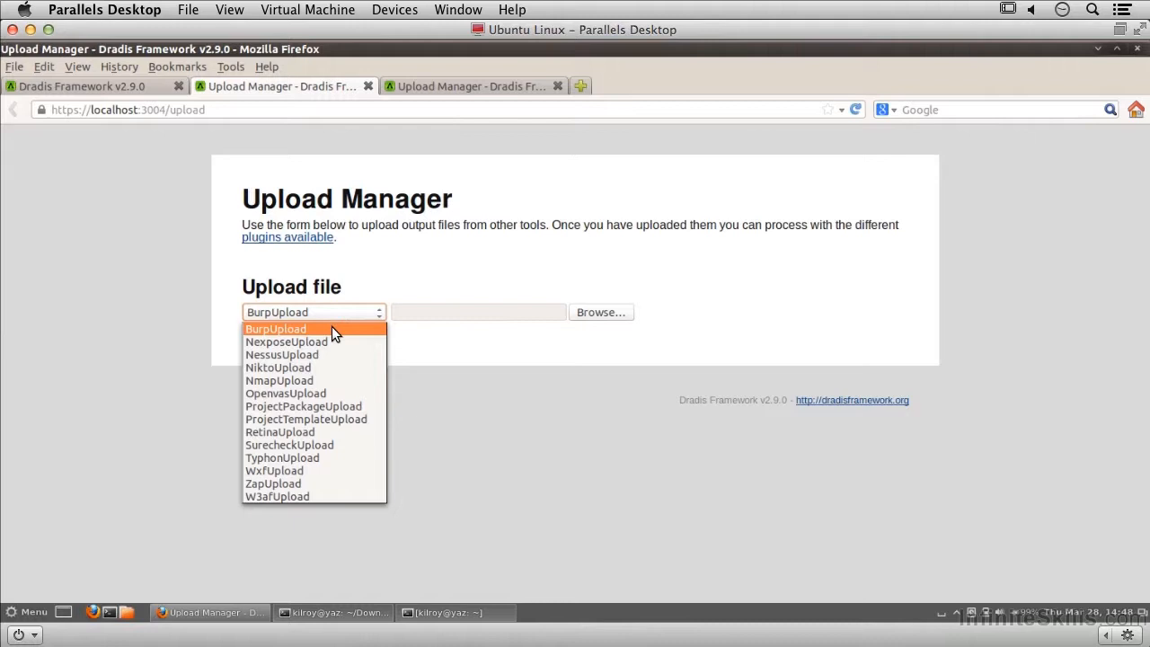
{"action": "mouse_move", "coordinate": [304, 354]}
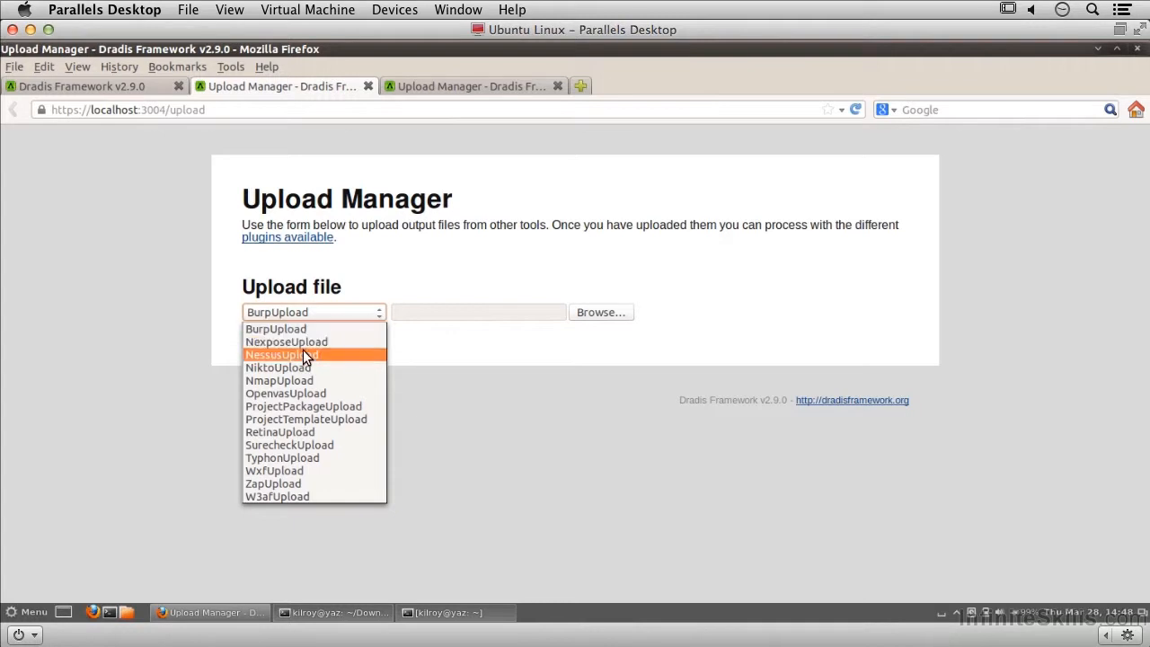
{"action": "mouse_move", "coordinate": [324, 381]}
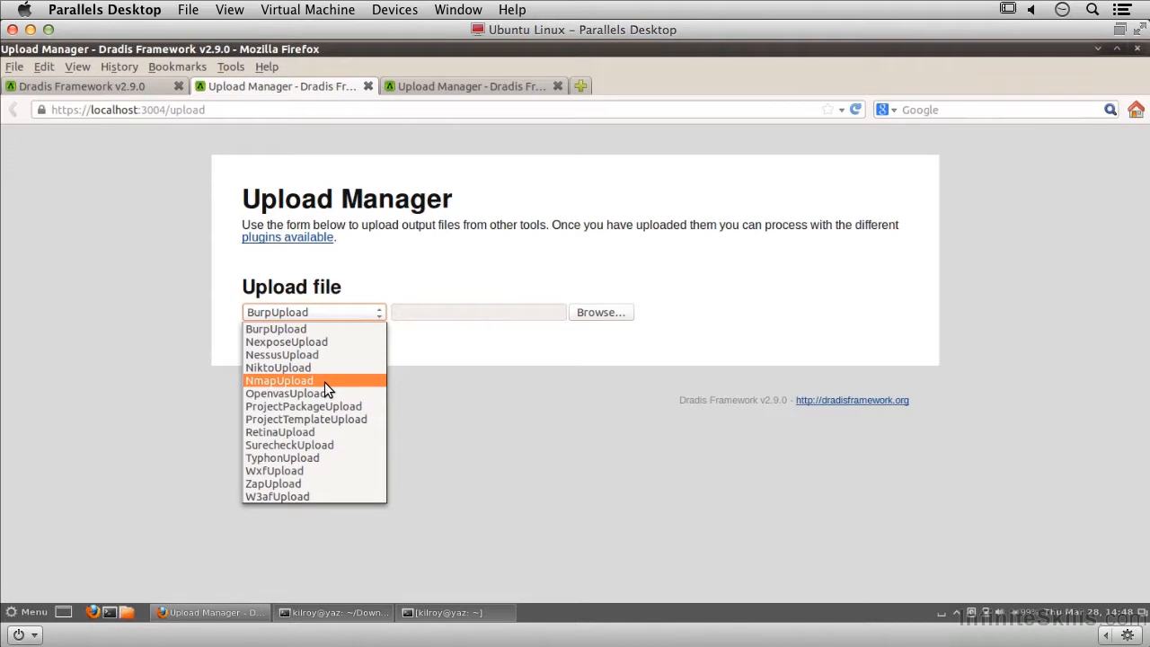
{"action": "mouse_move", "coordinate": [320, 437]}
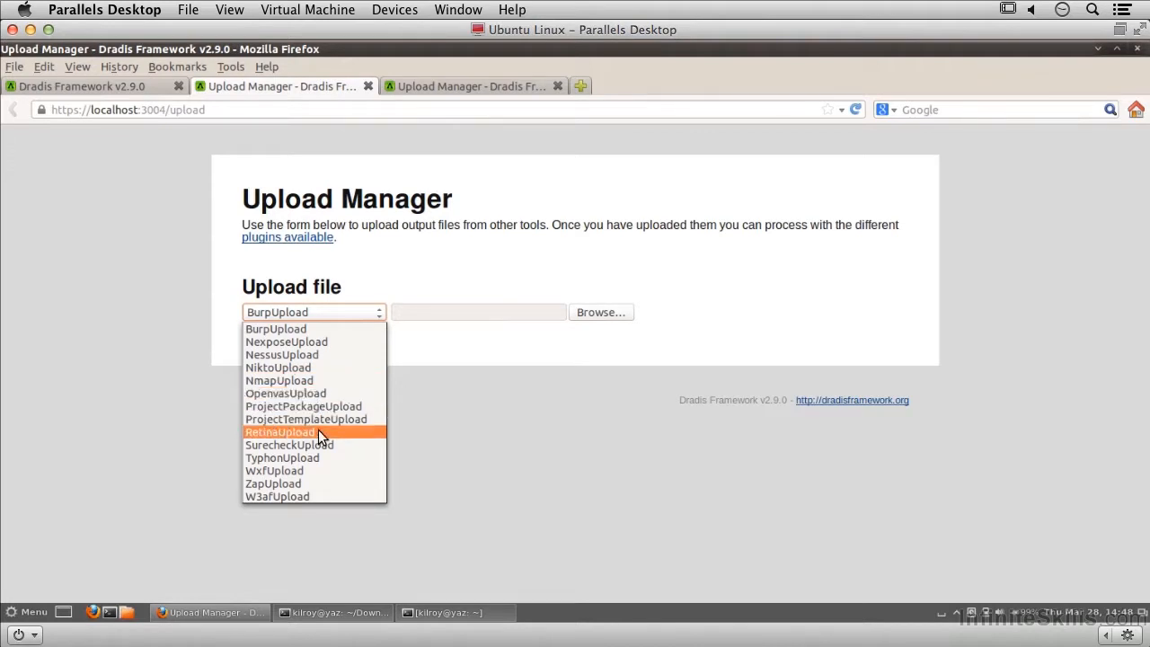
{"action": "mouse_move", "coordinate": [359, 445]}
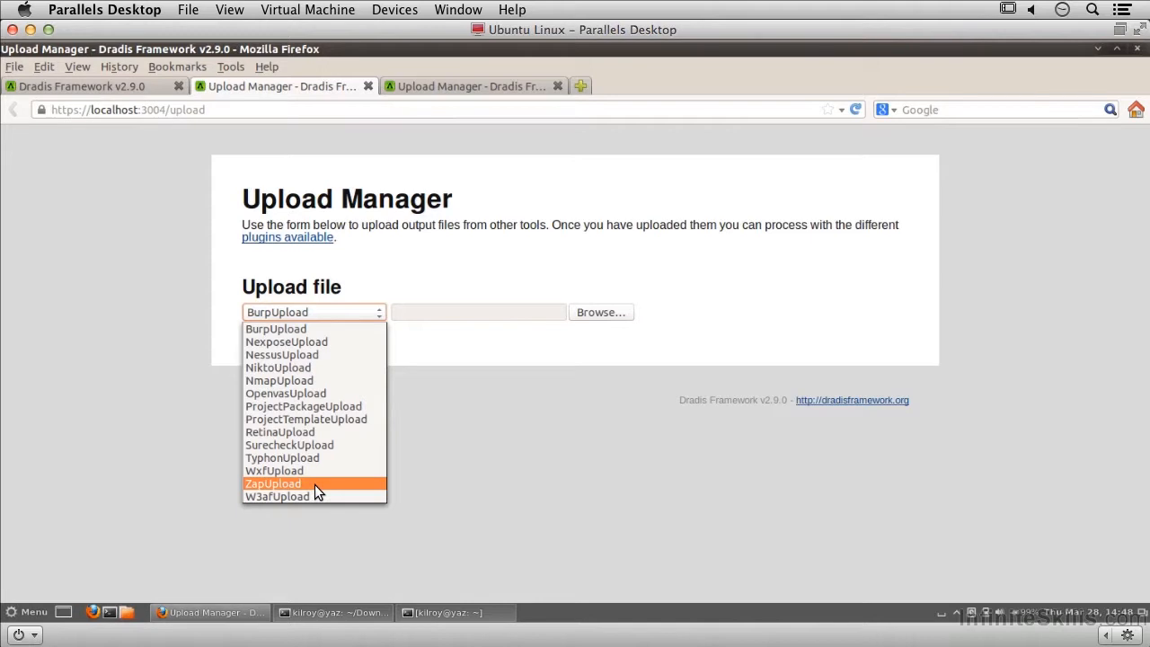
{"action": "mouse_move", "coordinate": [332, 496]}
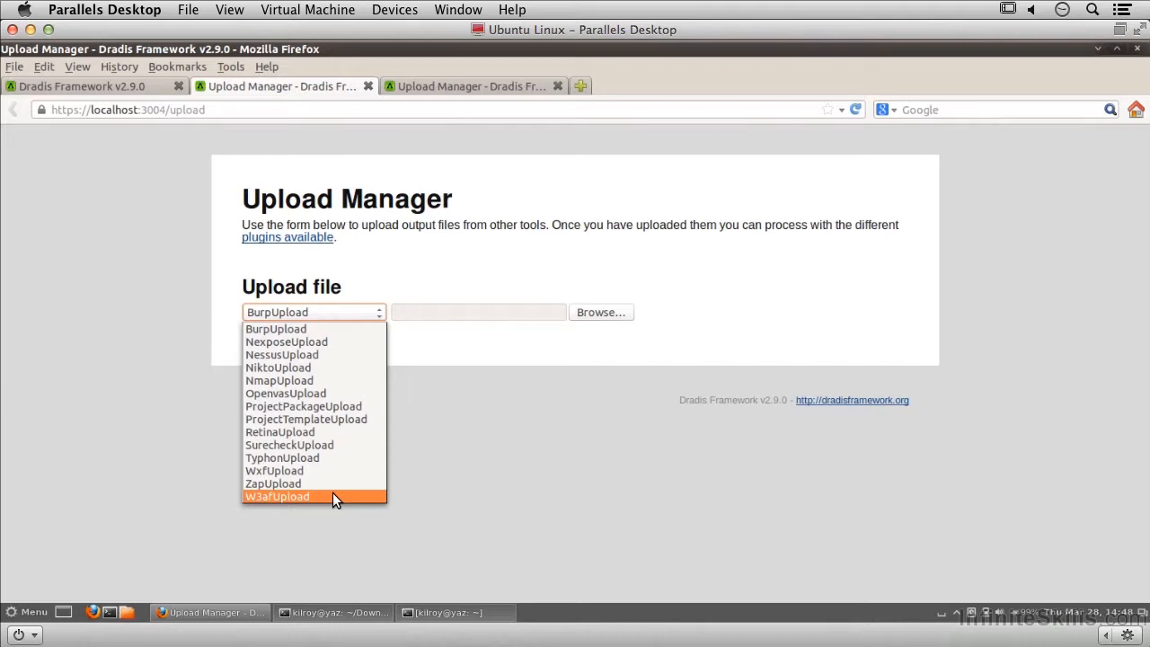
{"action": "mouse_move", "coordinate": [302, 380]}
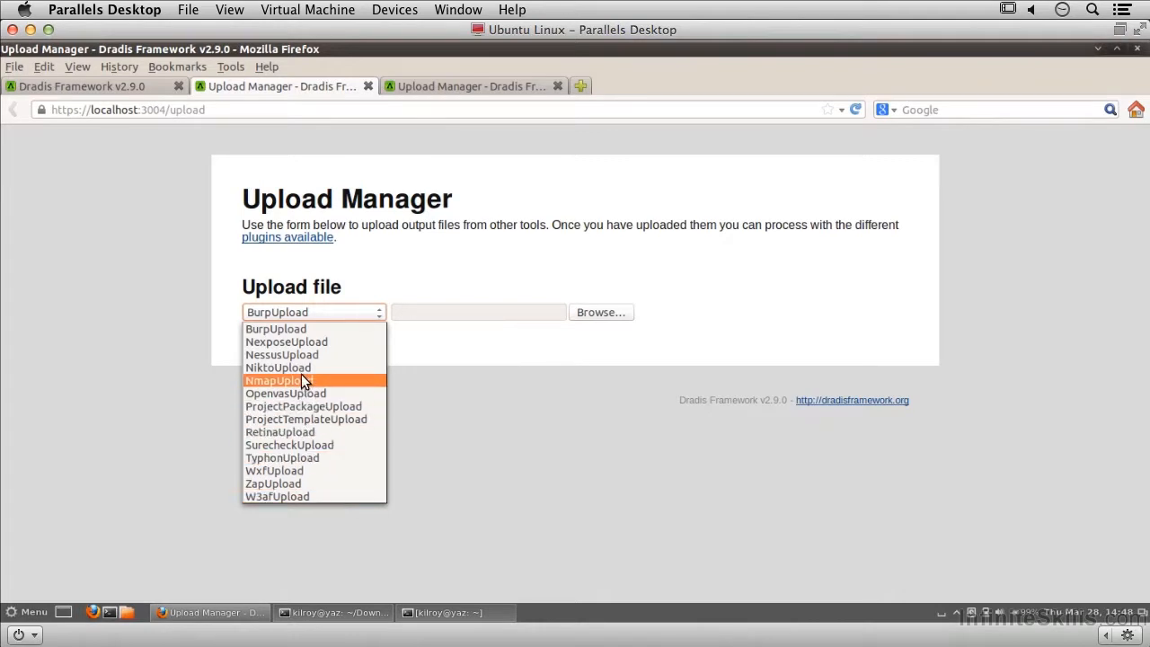
{"action": "mouse_move", "coordinate": [302, 341]}
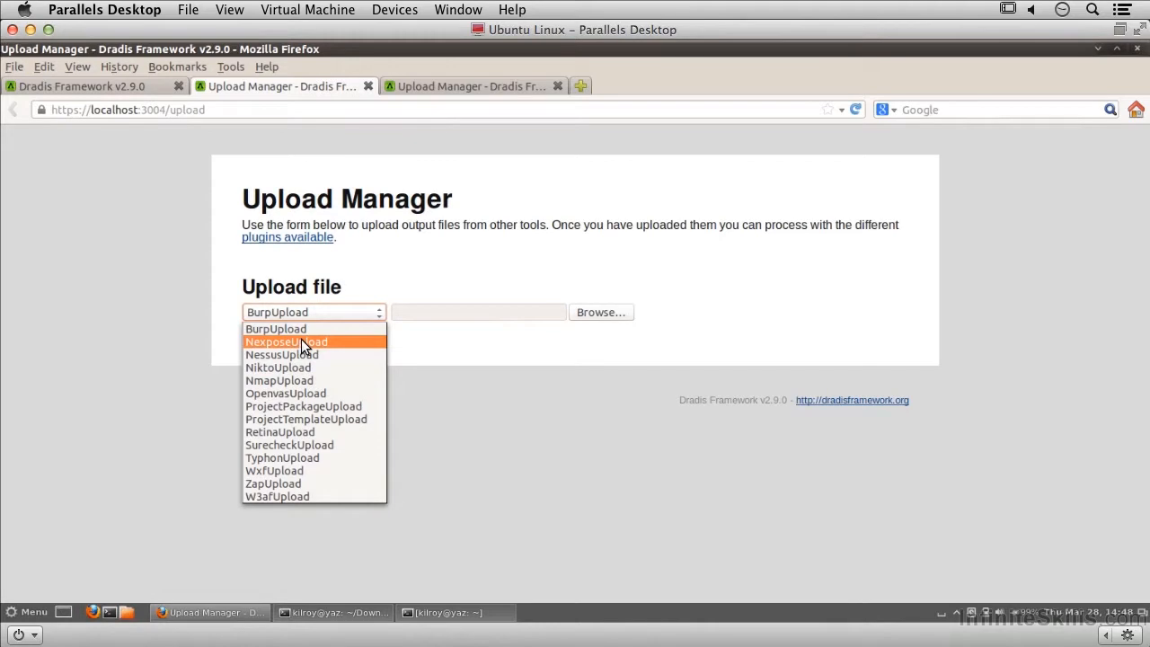
{"action": "mouse_move", "coordinate": [277, 327]}
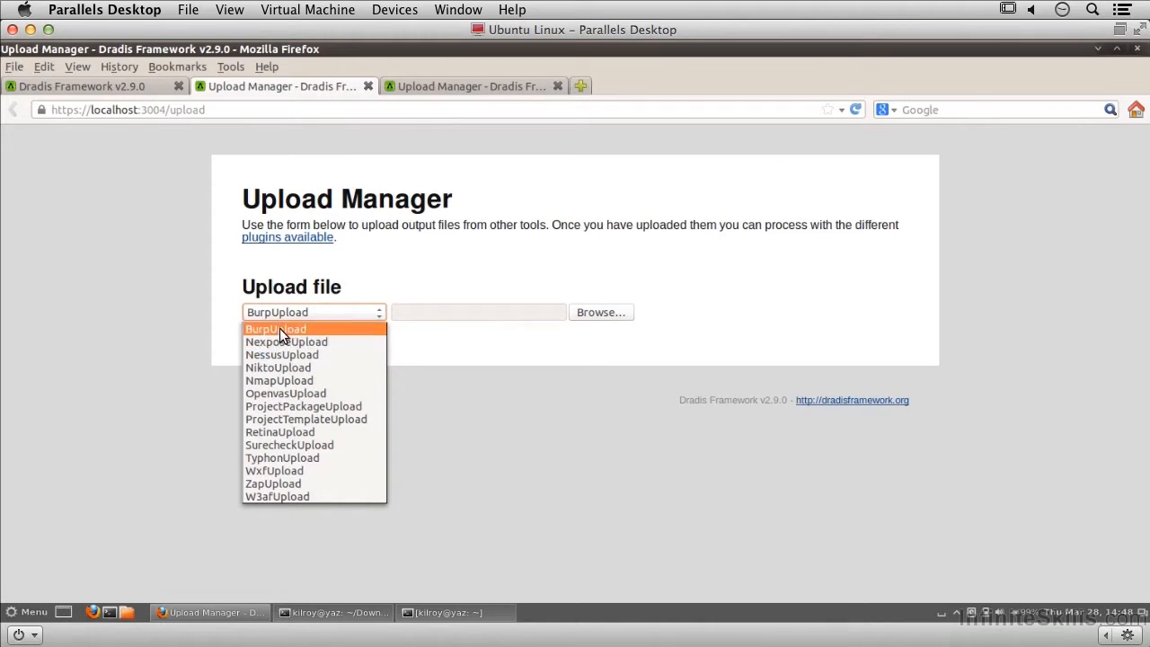
{"action": "mouse_move", "coordinate": [246, 306]}
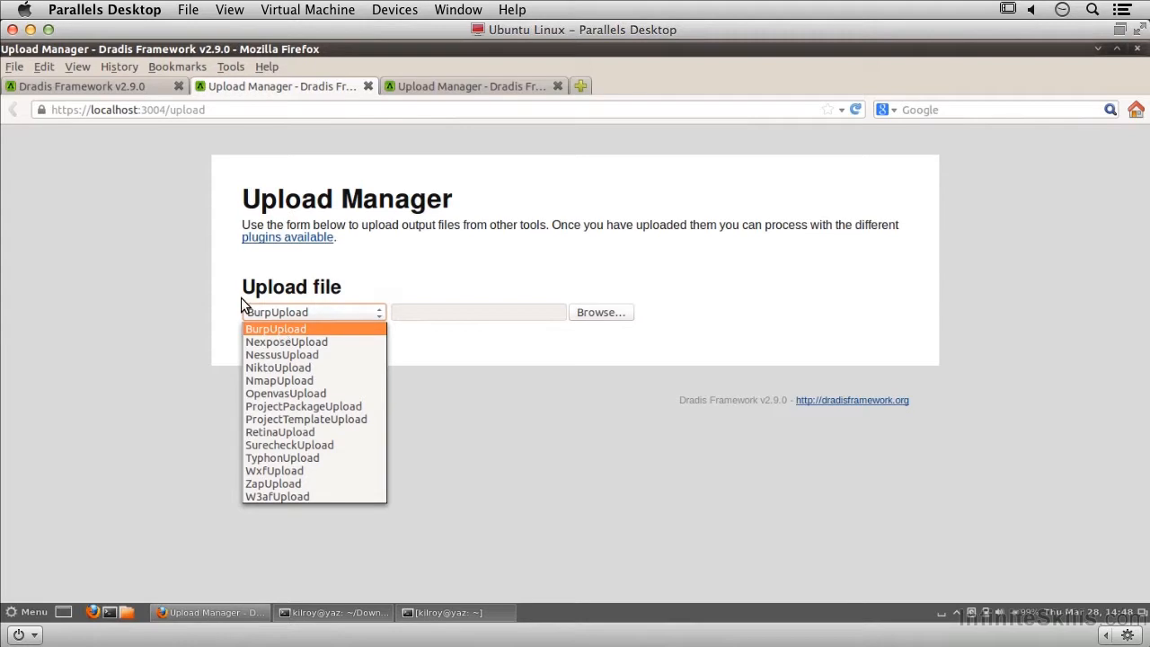
{"action": "mouse_move", "coordinate": [223, 284]}
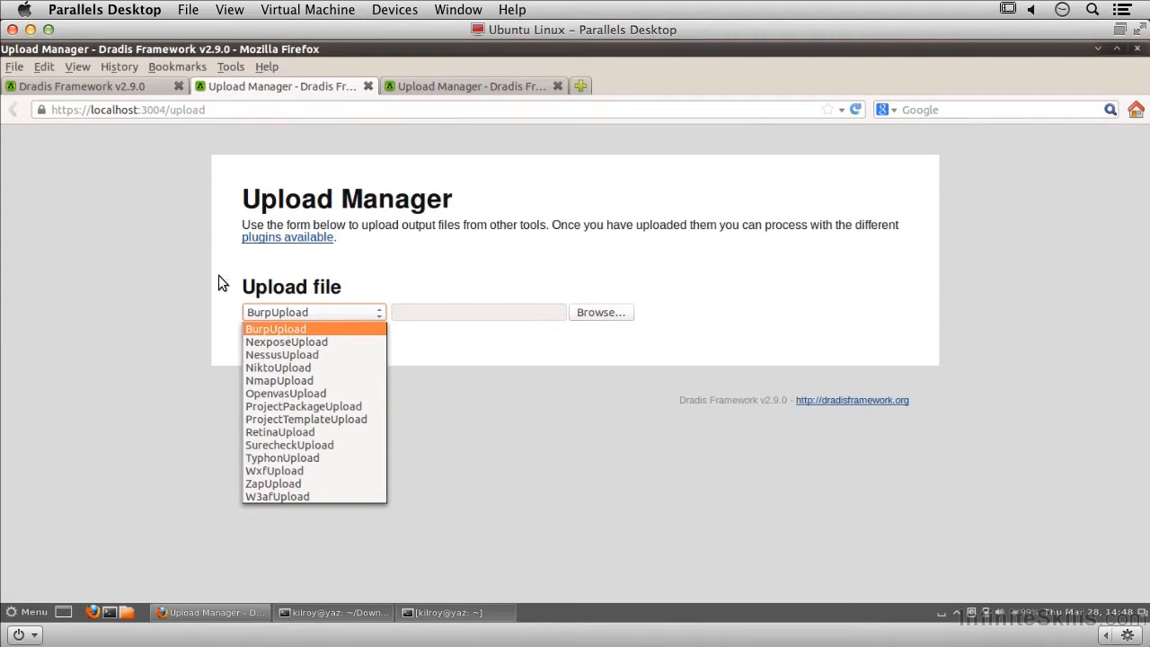
{"action": "left_click", "coordinate": [275, 327]}
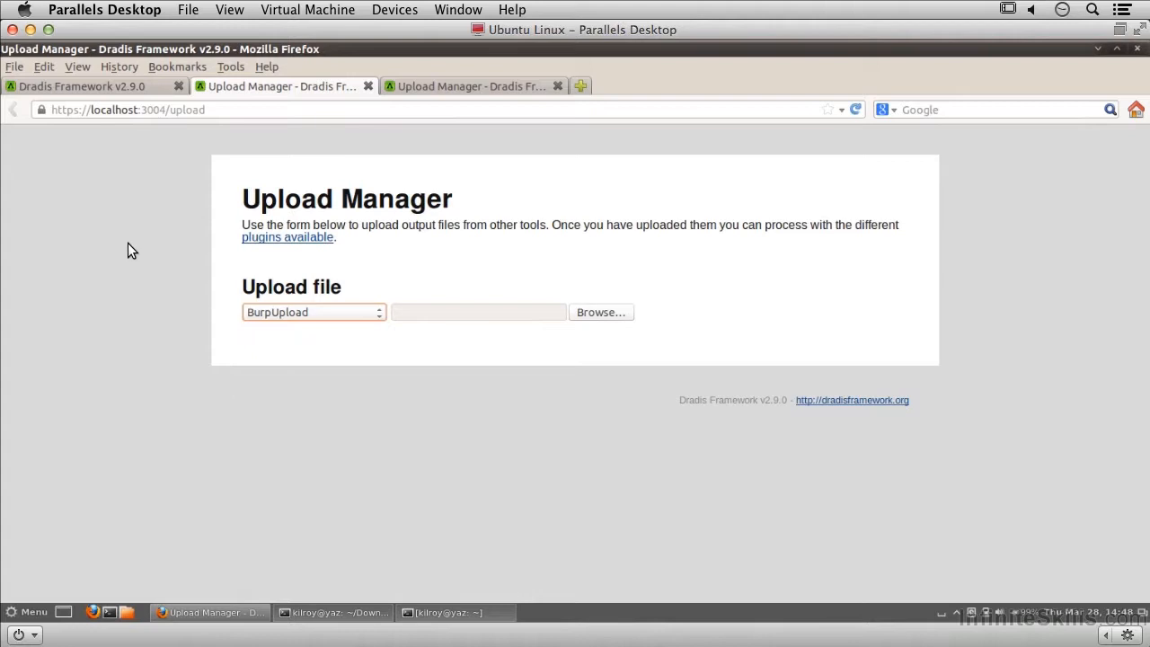
{"action": "mouse_move", "coordinate": [330, 73]}
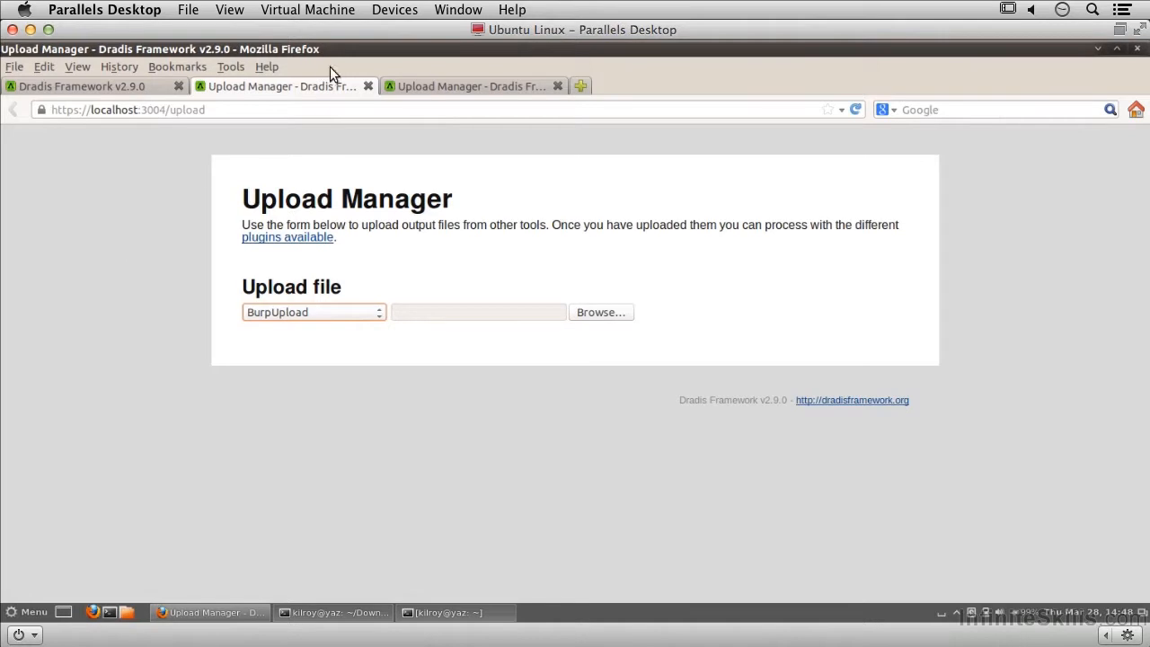
{"action": "mouse_move", "coordinate": [452, 86]}
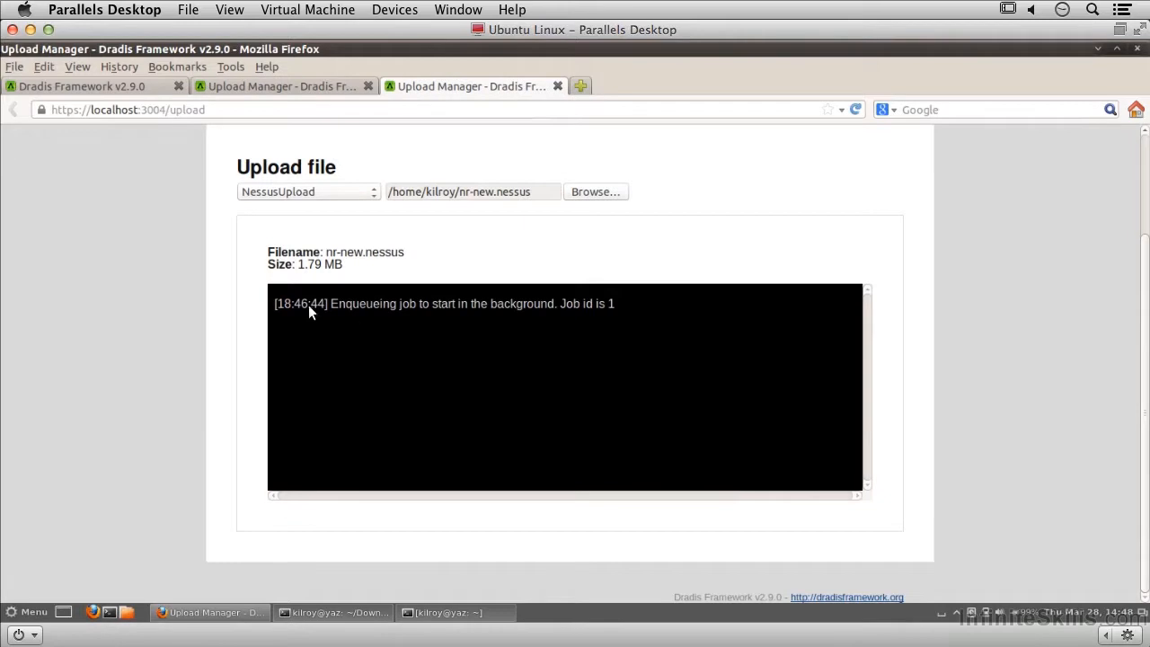
{"action": "left_click", "coordinate": [81, 86]}
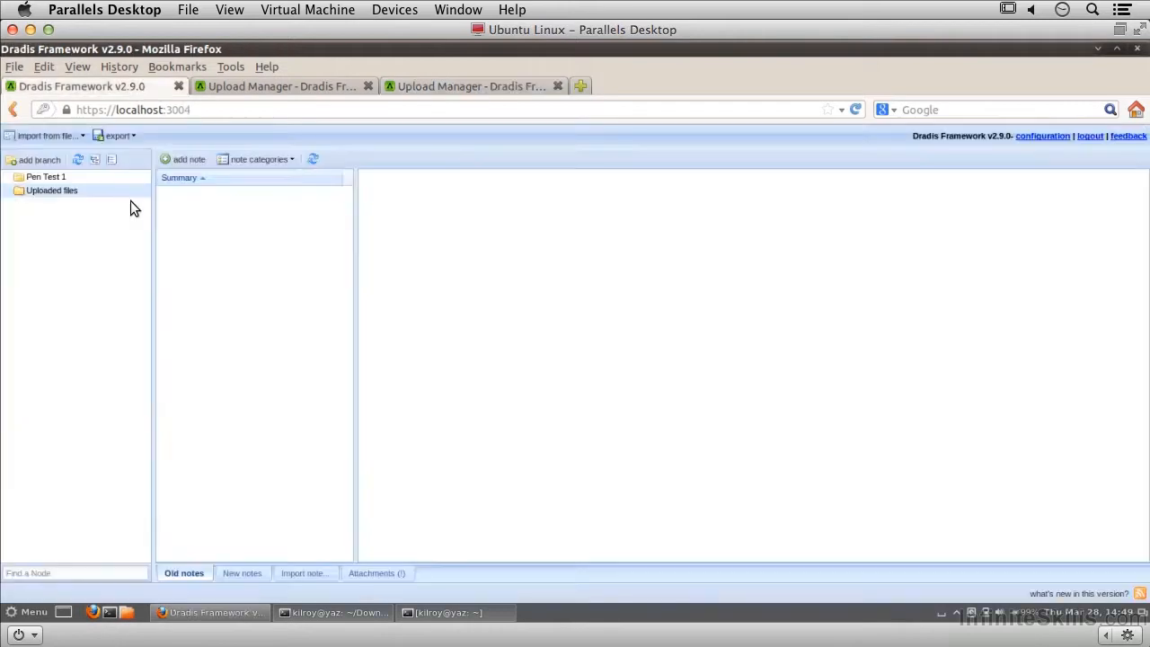
{"action": "mouse_move", "coordinate": [46, 178]}
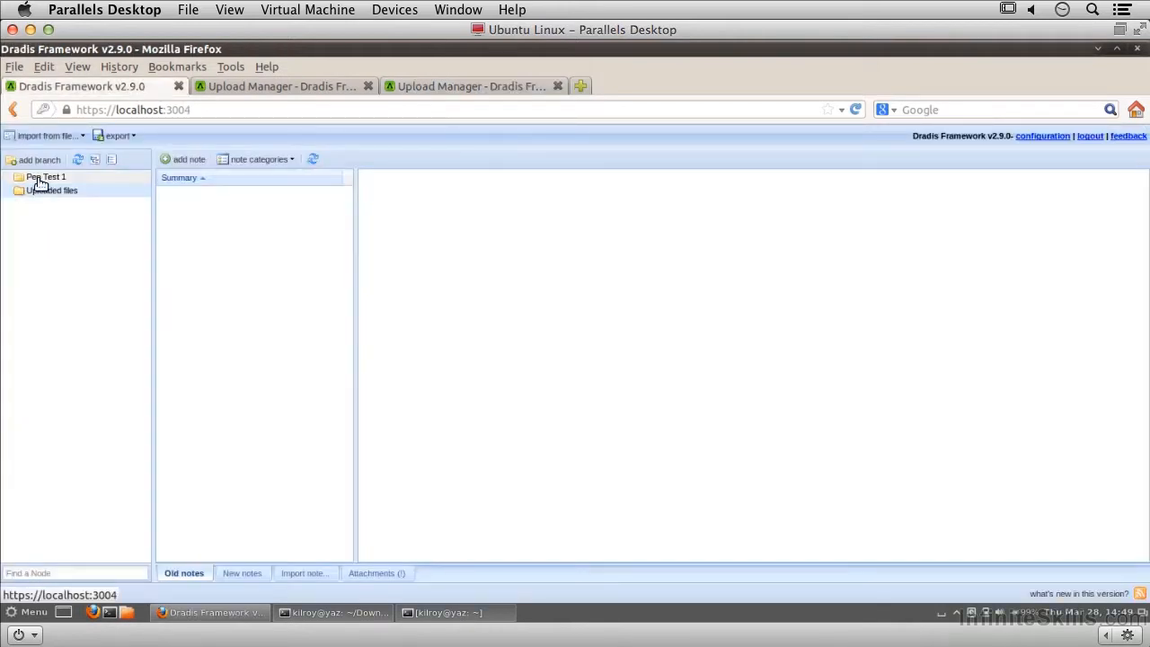
{"action": "left_click", "coordinate": [281, 86]}
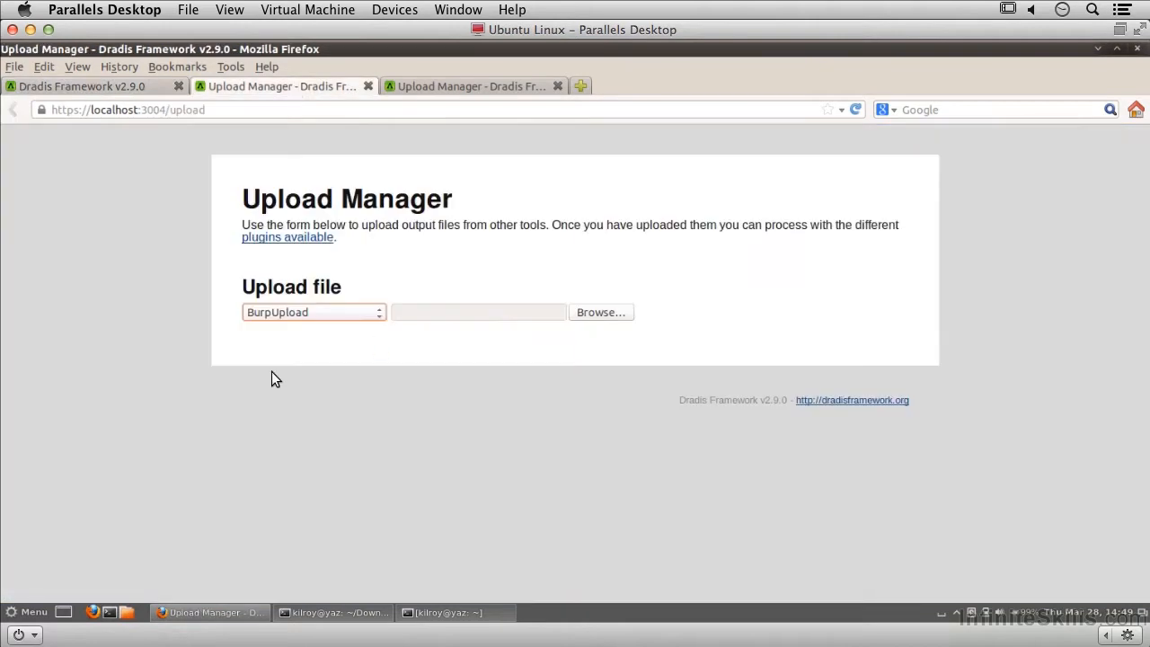